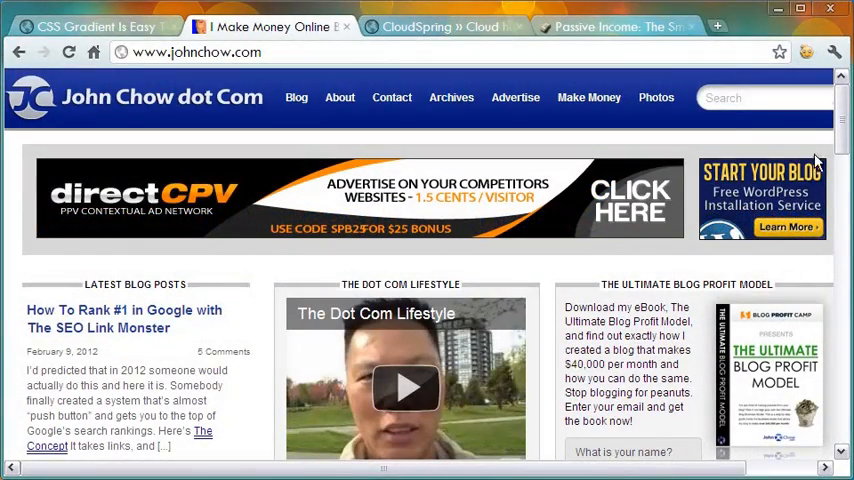
Step: Browse the John Chow and CloudSpring signup boxes, then land on the weseo.in CSS gradient article
scroll("down", 3)
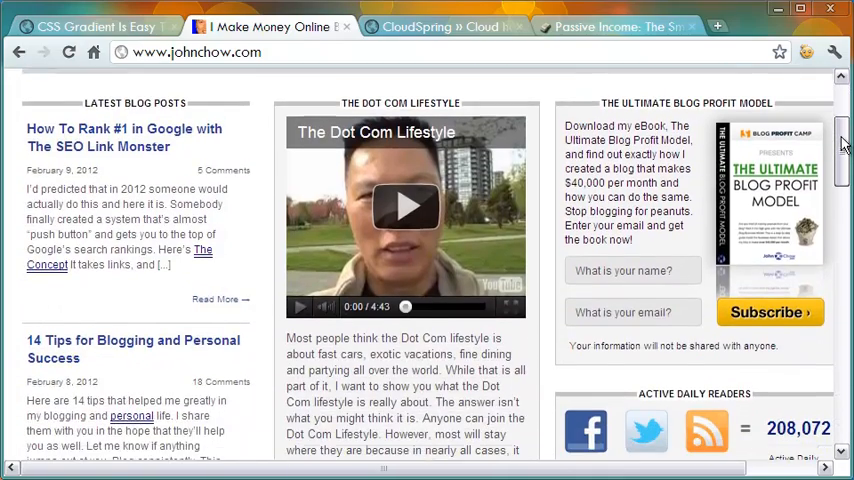
scroll("down", 3)
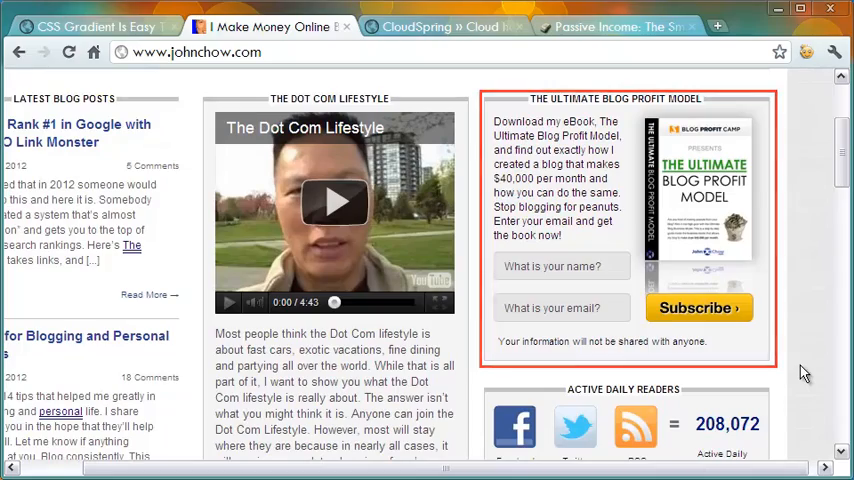
left_click(444, 26)
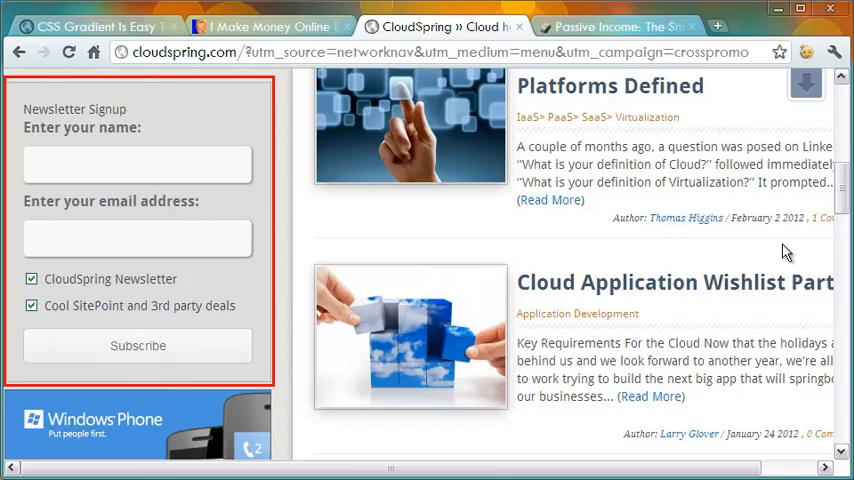
left_click(614, 26)
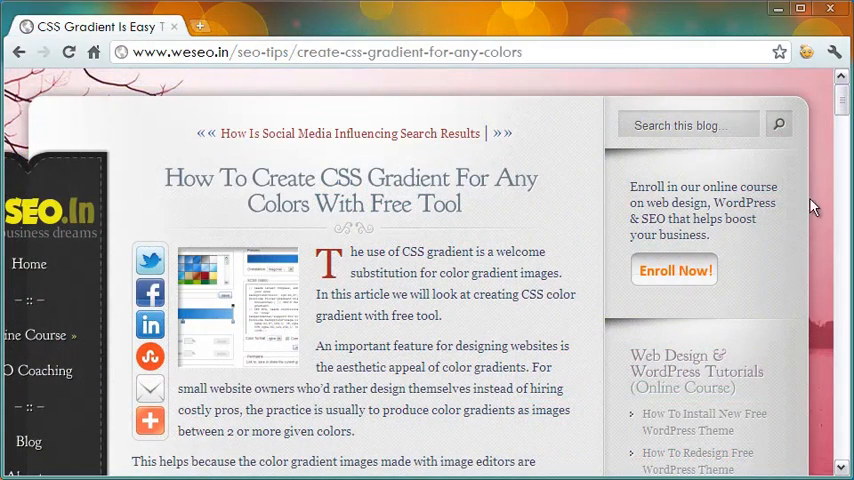
Step: Reach the Contact Form 7 page in the WordPress.org plugin directory
scroll("down", 3)
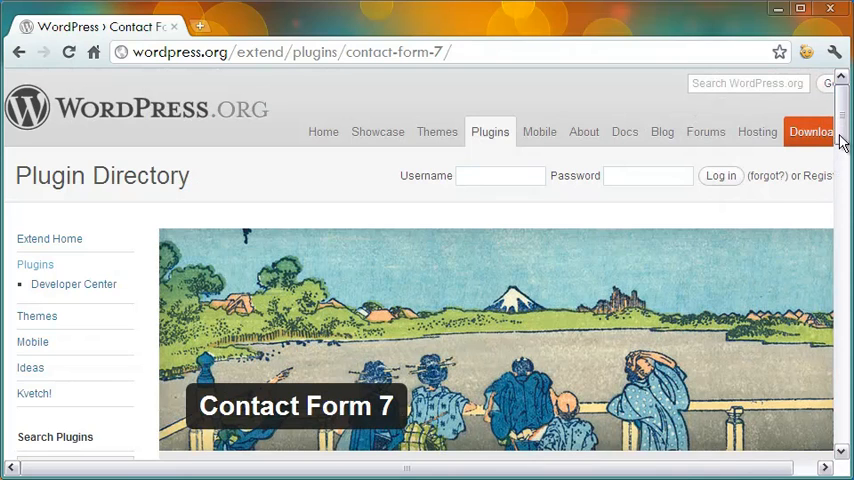
scroll("down", 3)
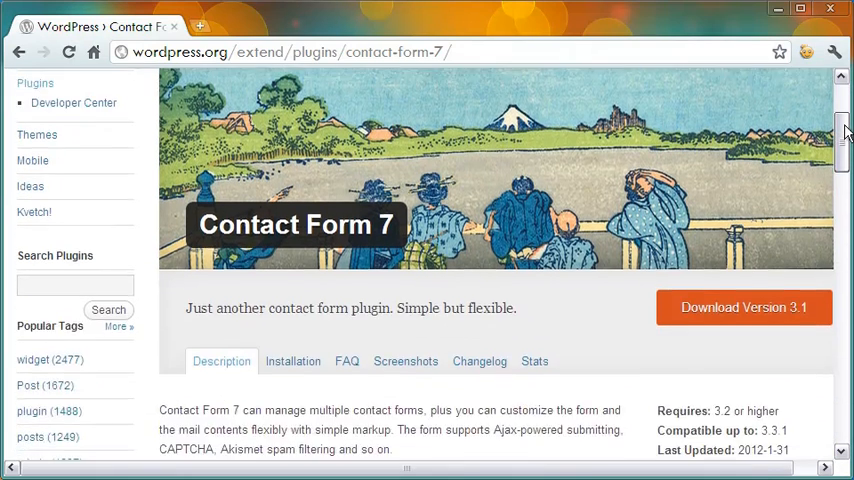
scroll("down", 3)
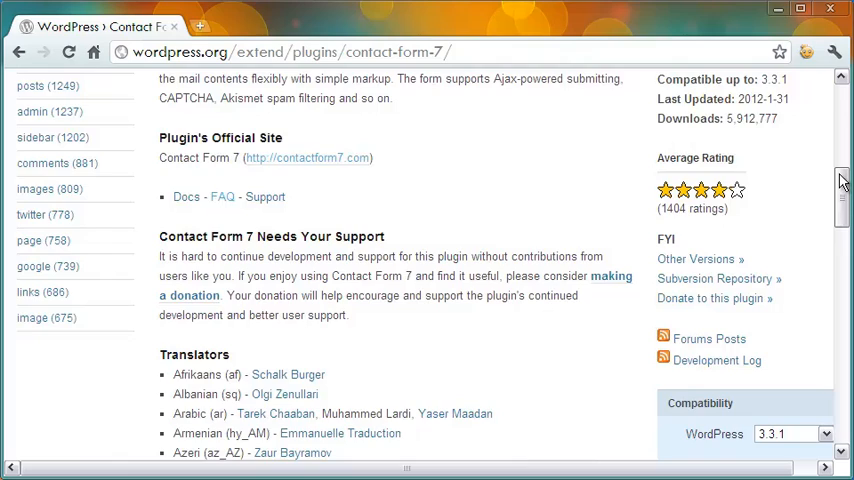
scroll("down", 3)
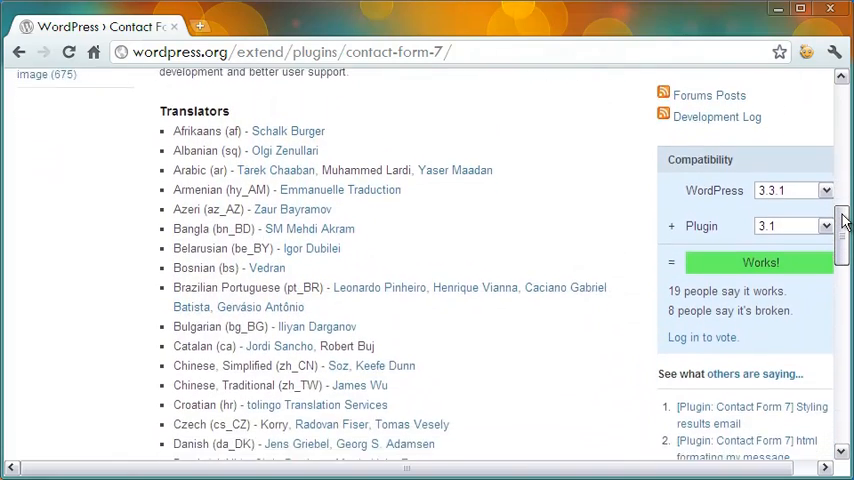
scroll("down", 3)
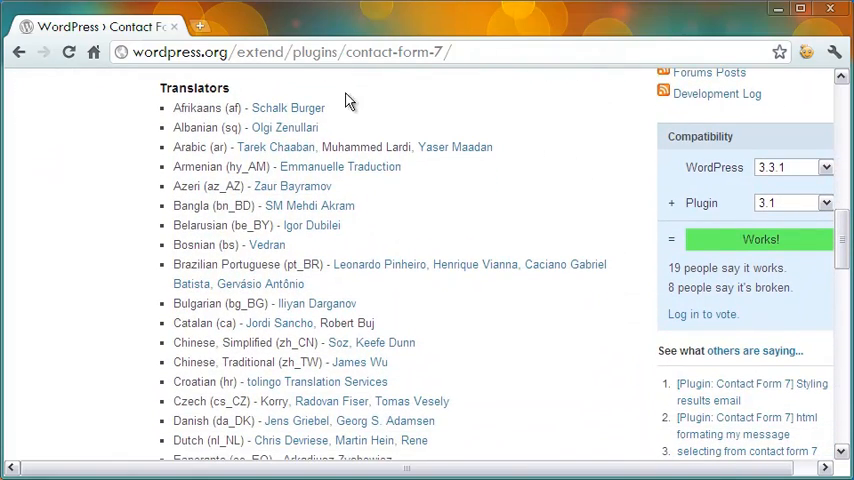
mouse_move(528, 334)
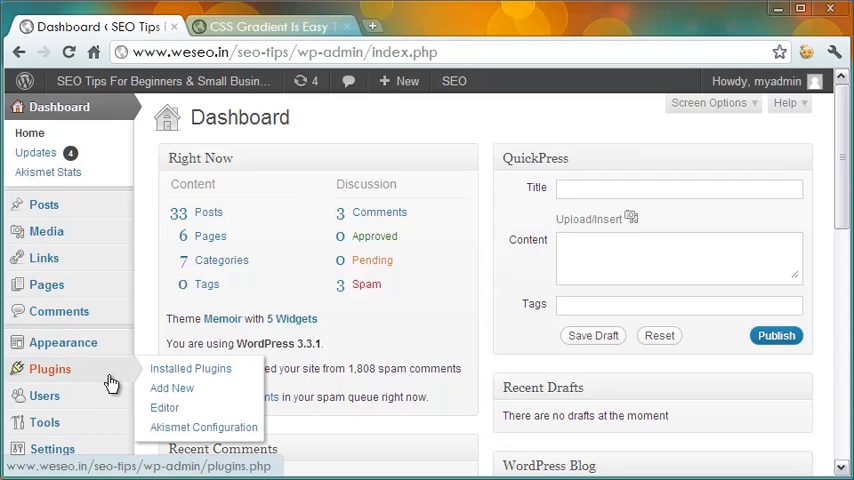
mouse_move(172, 388)
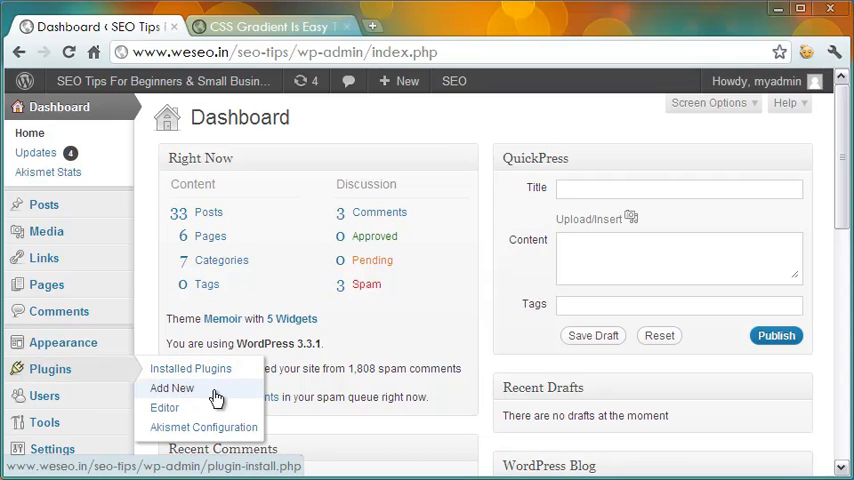
Step: Search Add New plugins for 'contact form 7' and find it listed as already installed
left_click(172, 388)
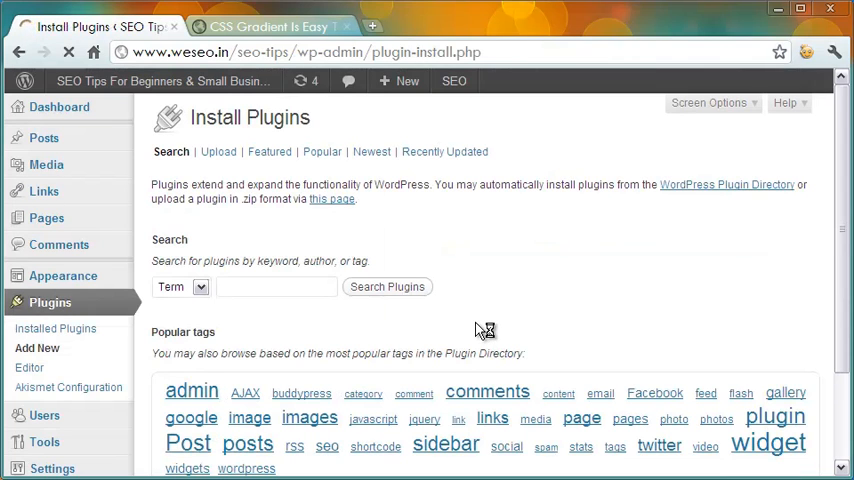
mouse_move(622, 288)
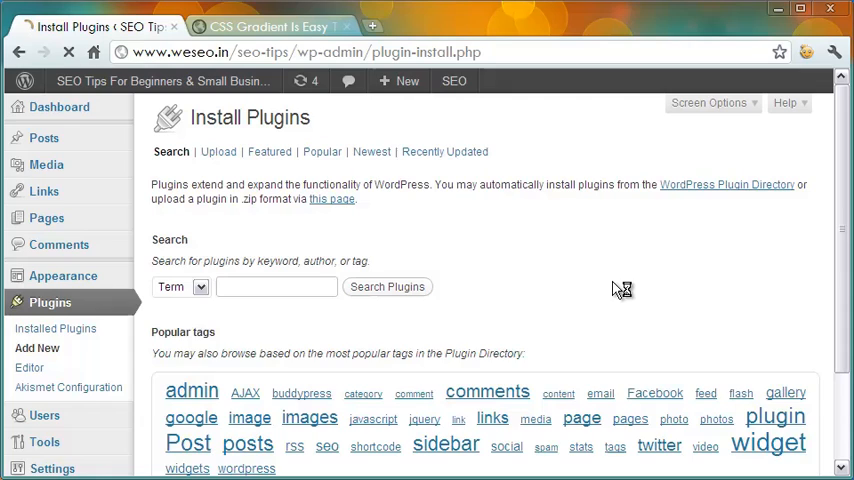
type("contact")
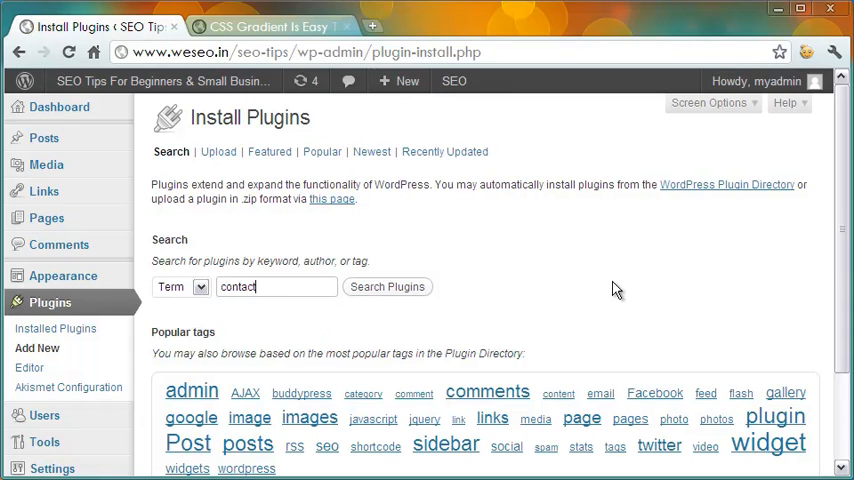
type("form 7")
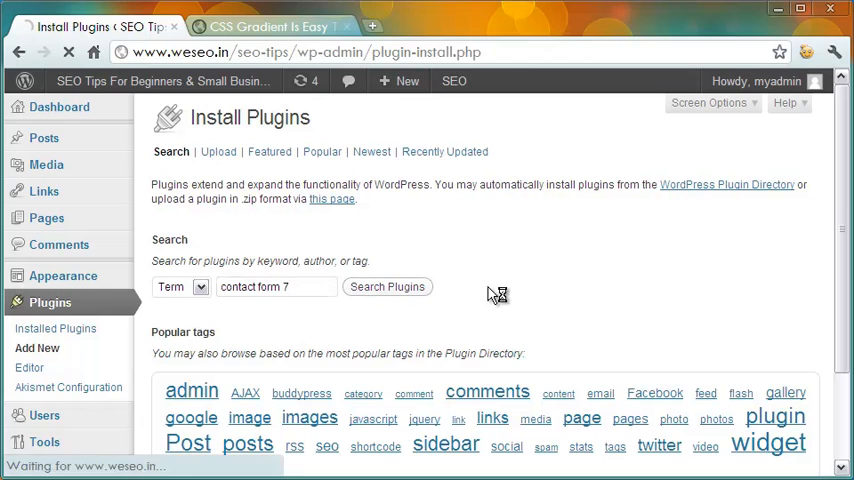
left_click(388, 288)
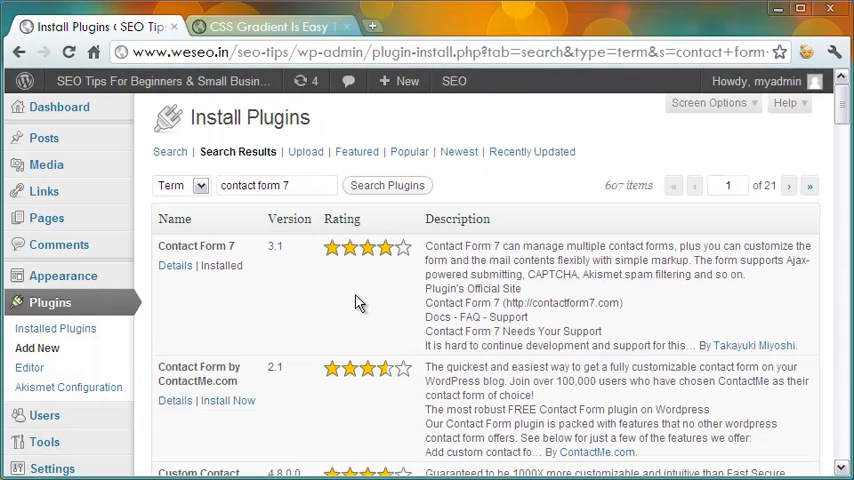
mouse_move(202, 284)
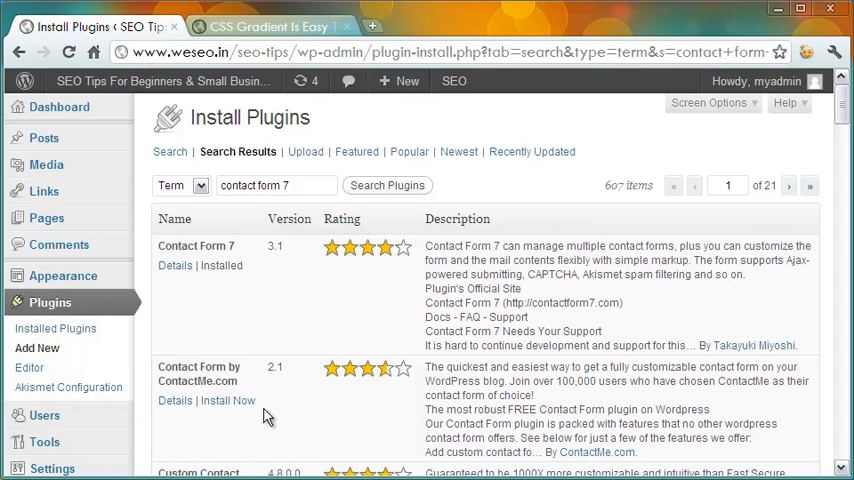
mouse_move(260, 316)
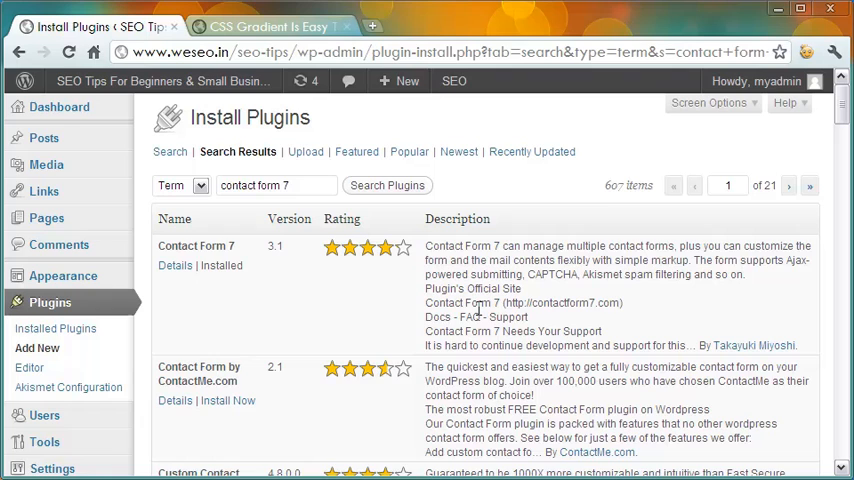
scroll("down", 3)
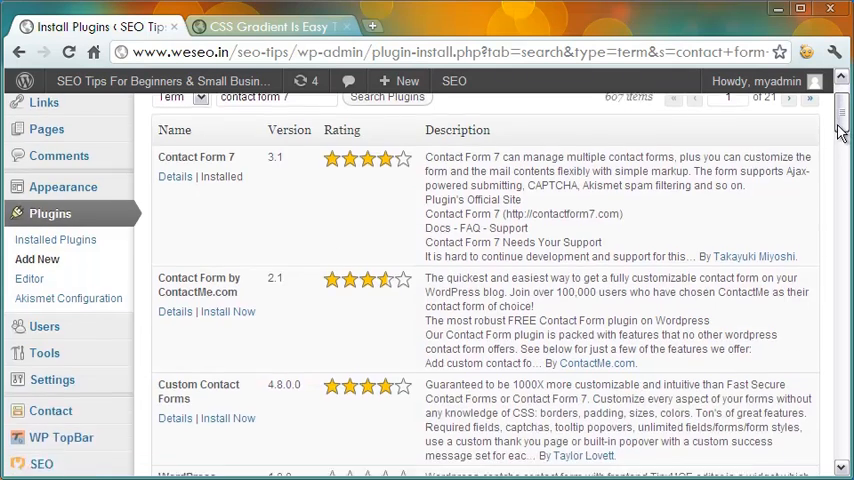
scroll("down", 3)
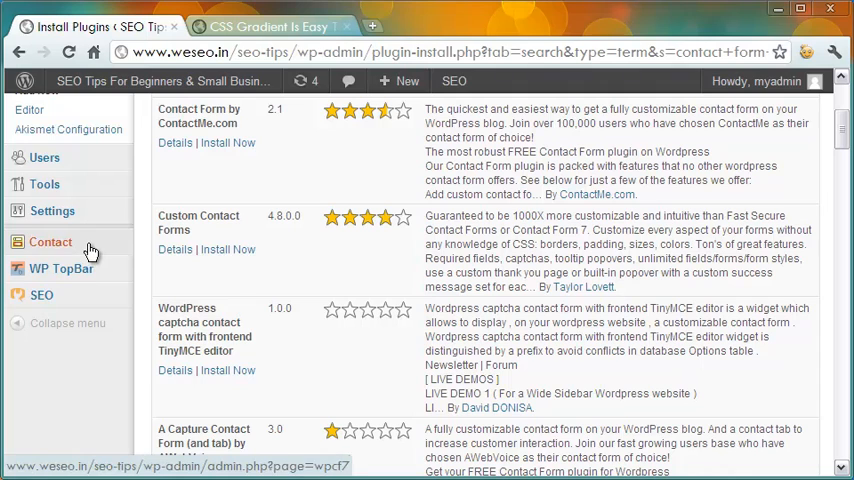
left_click(50, 242)
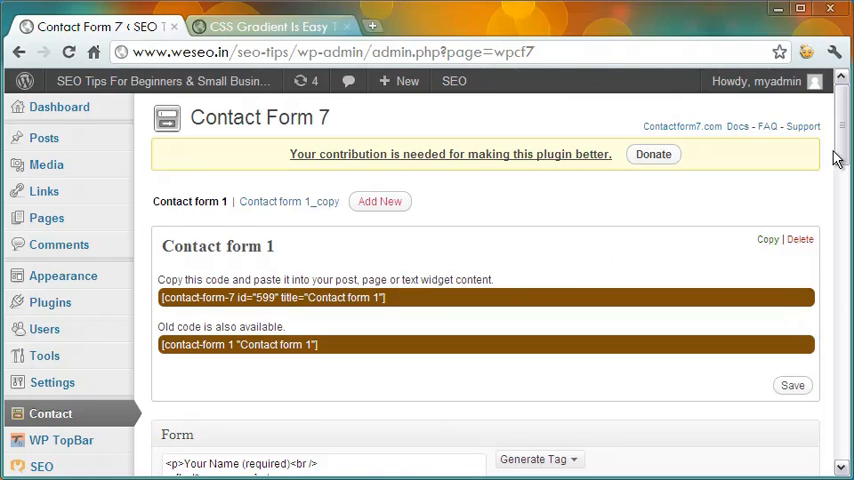
scroll("down", 3)
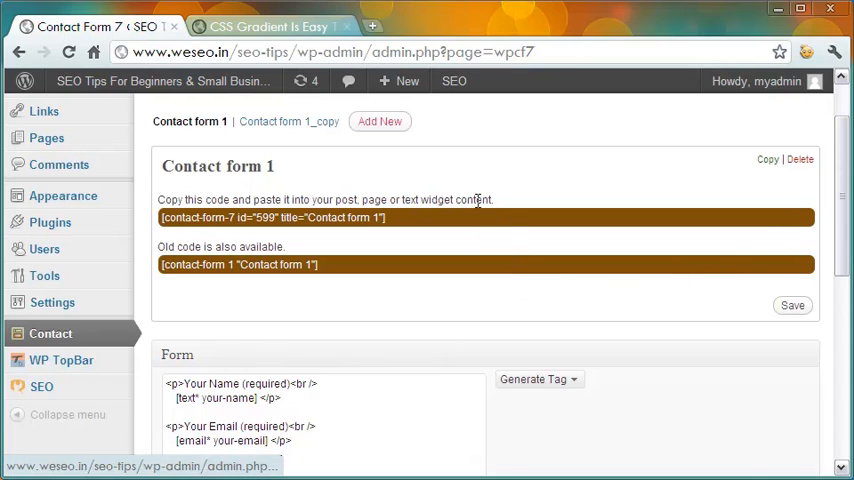
mouse_move(448, 136)
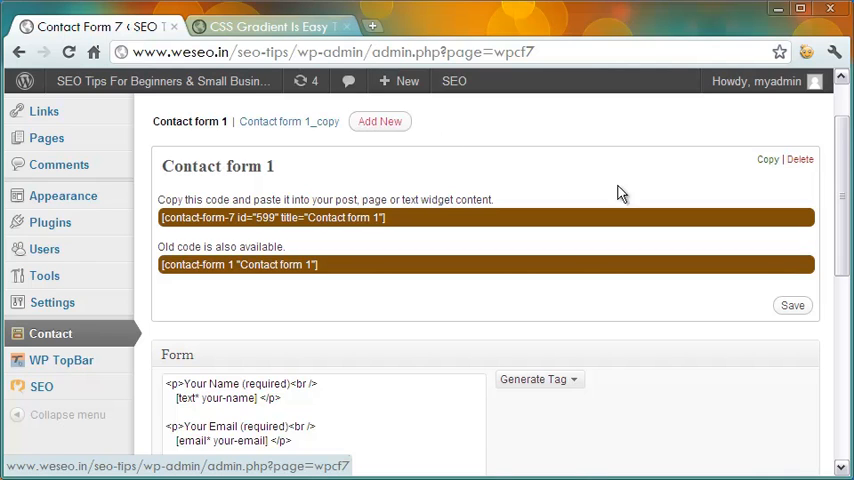
scroll("down", 3)
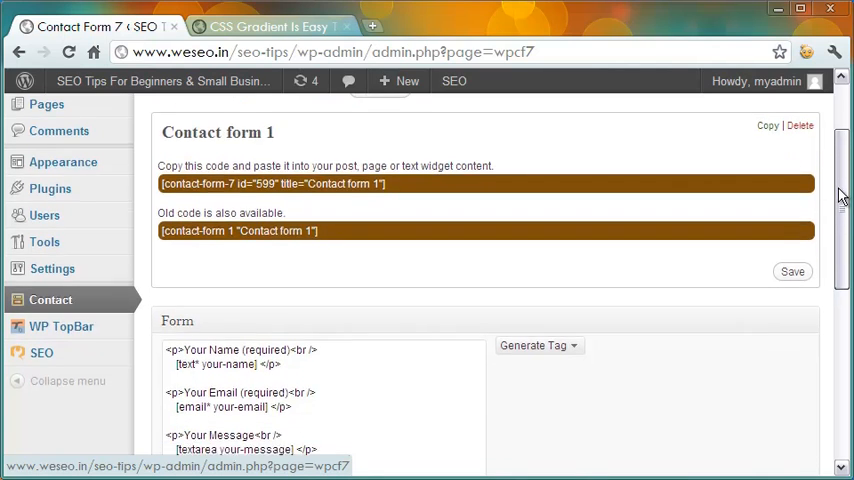
scroll("down", 3)
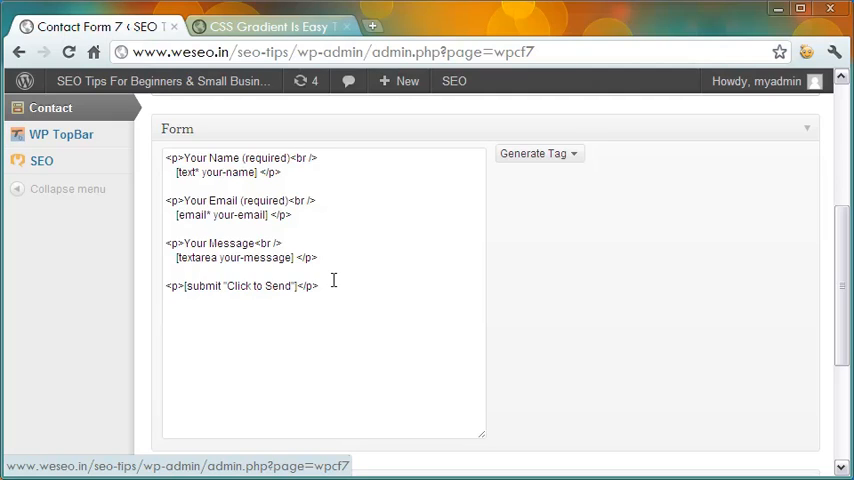
left_click(178, 172)
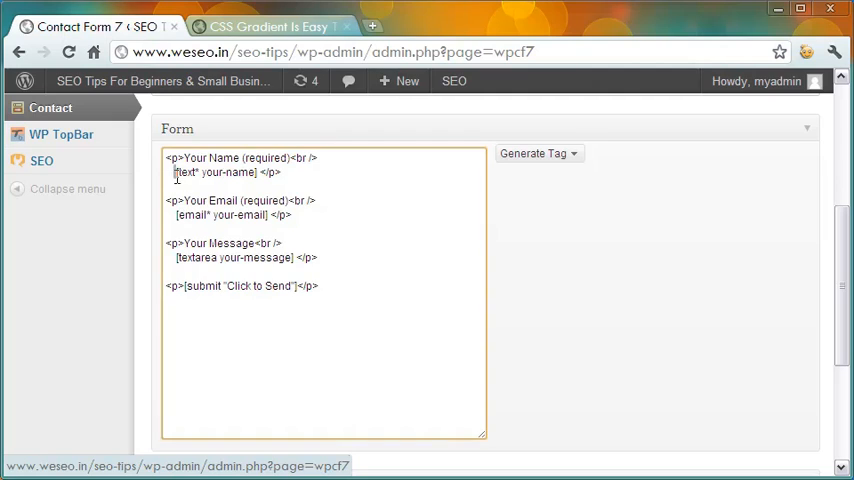
double_click(216, 172)
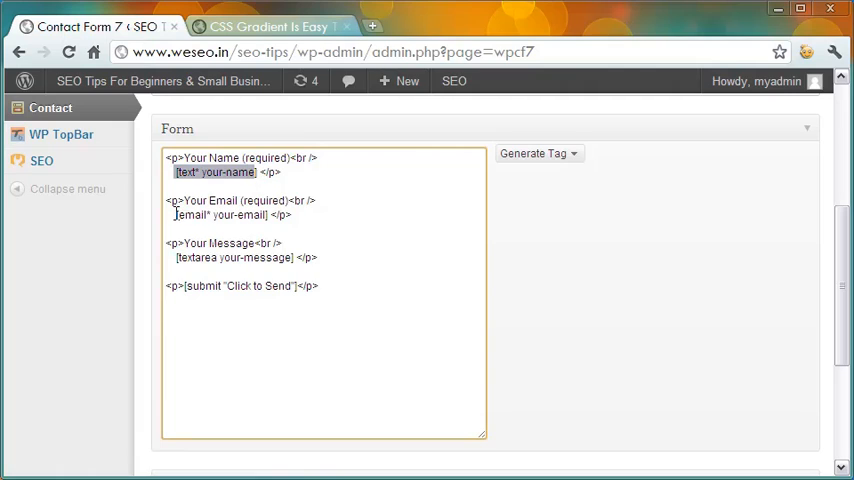
double_click(220, 214)
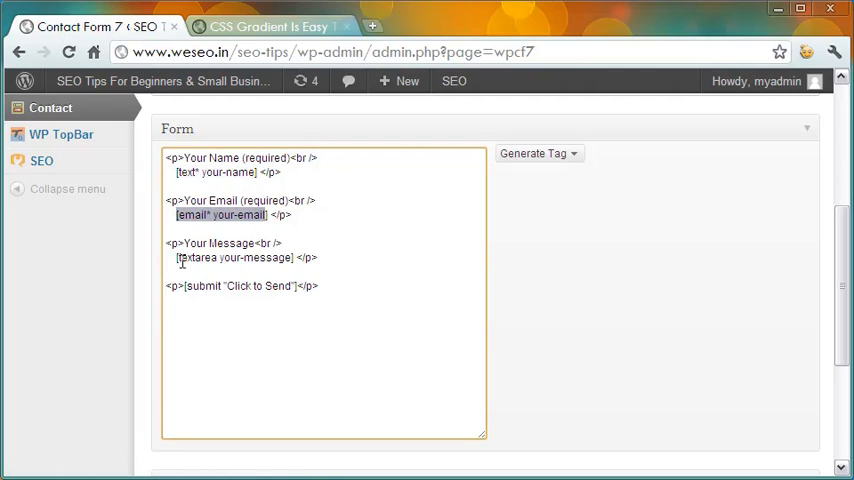
double_click(234, 256)
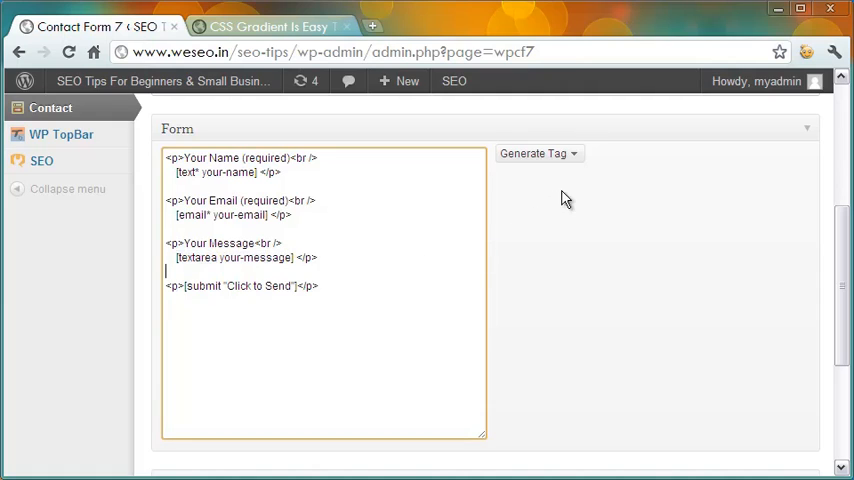
left_click(536, 152)
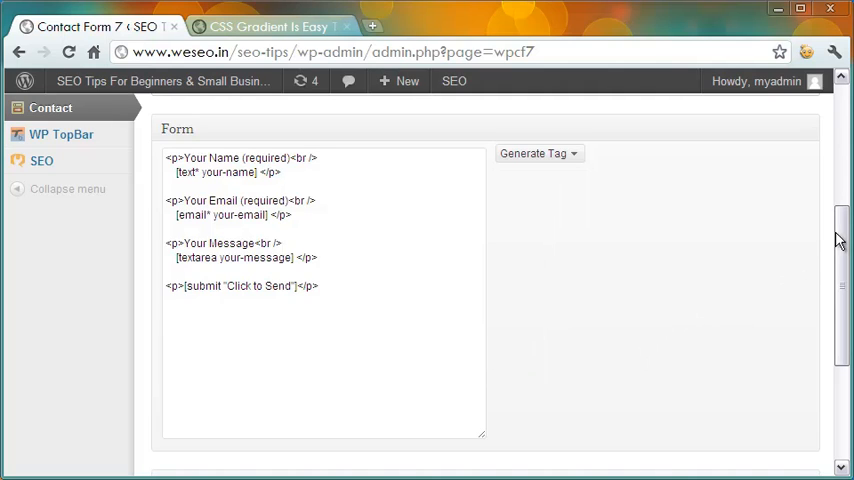
Step: Expand the Mail (2) panel and tick 'Use mail (2)' to enable the second notification mail
scroll("down", 3)
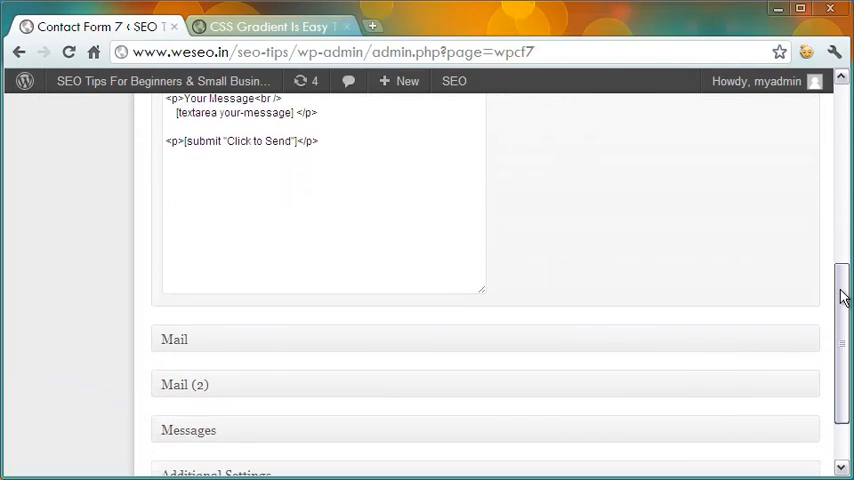
scroll("down", 3)
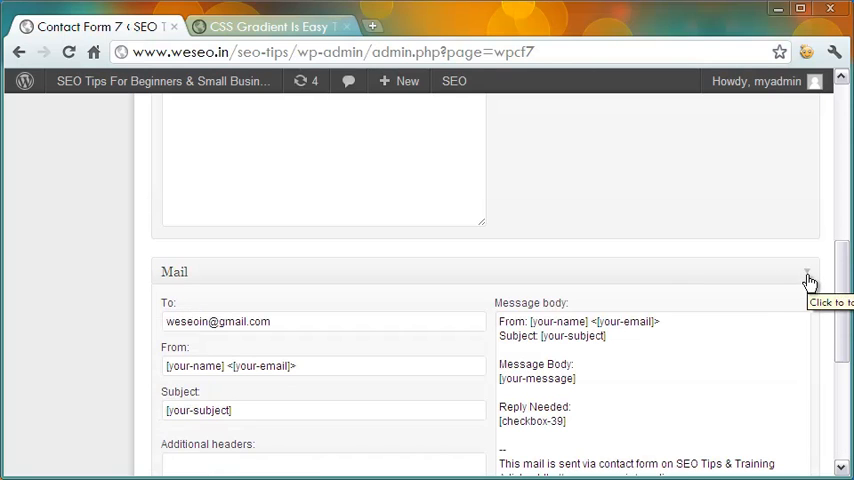
scroll("down", 3)
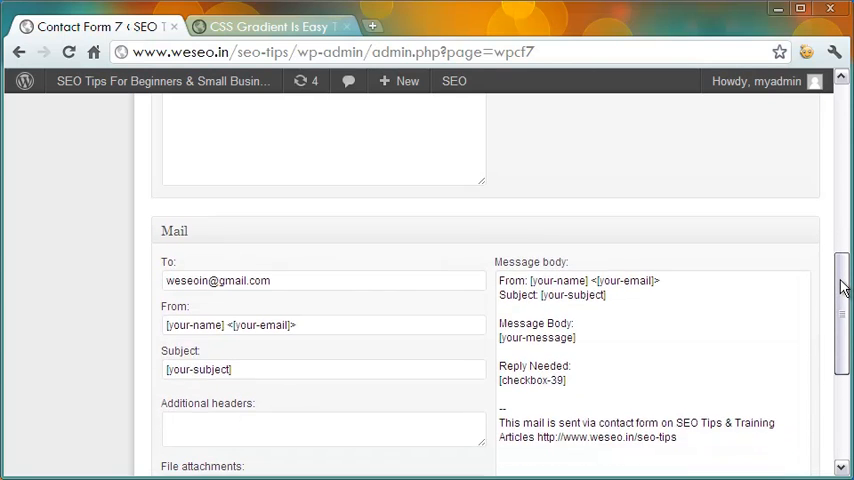
scroll("down", 3)
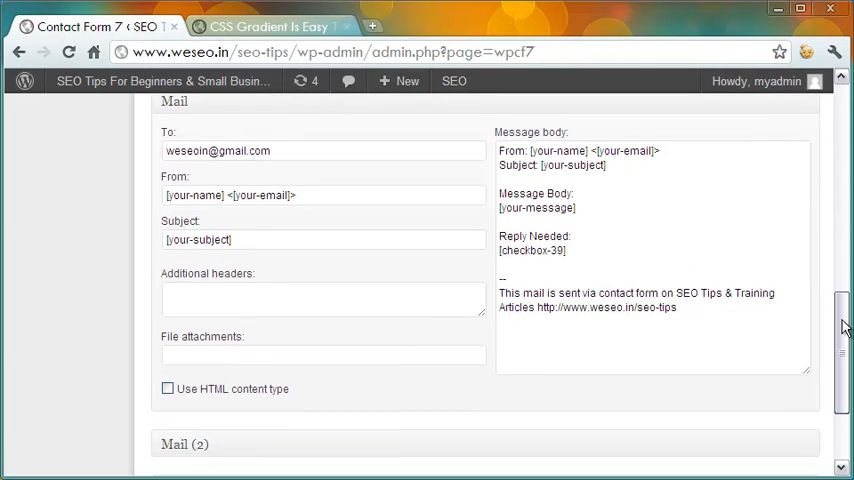
scroll("down", 3)
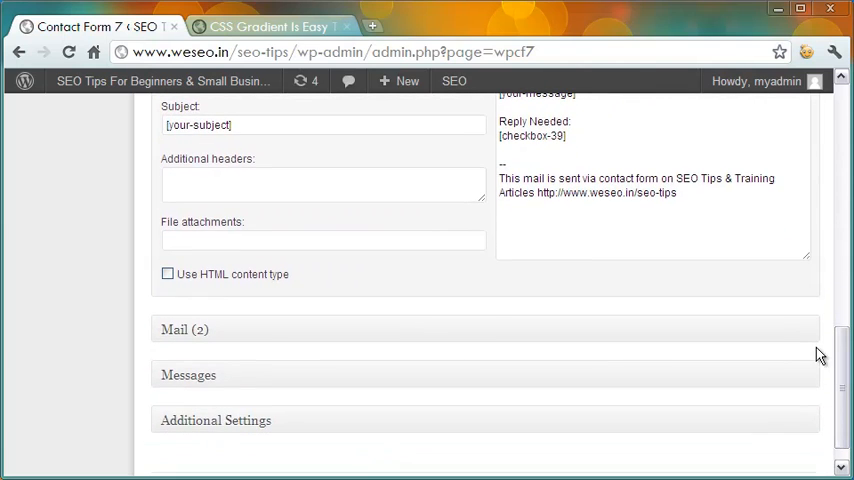
left_click(184, 328)
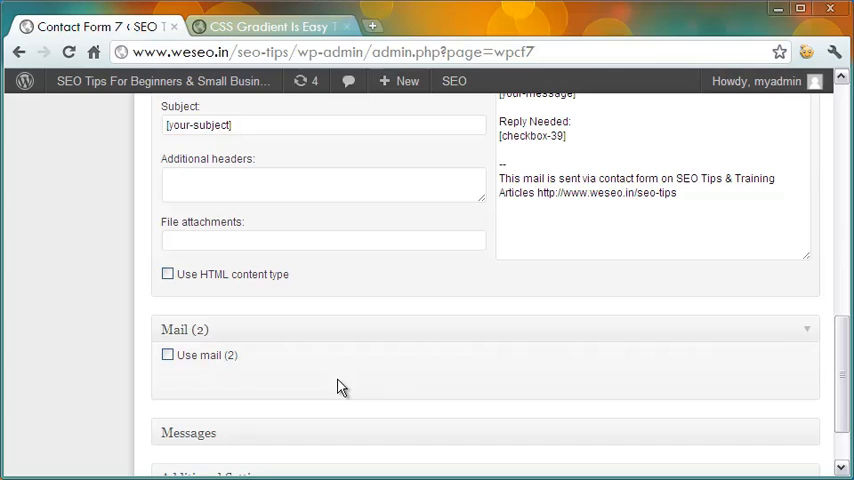
left_click(168, 354)
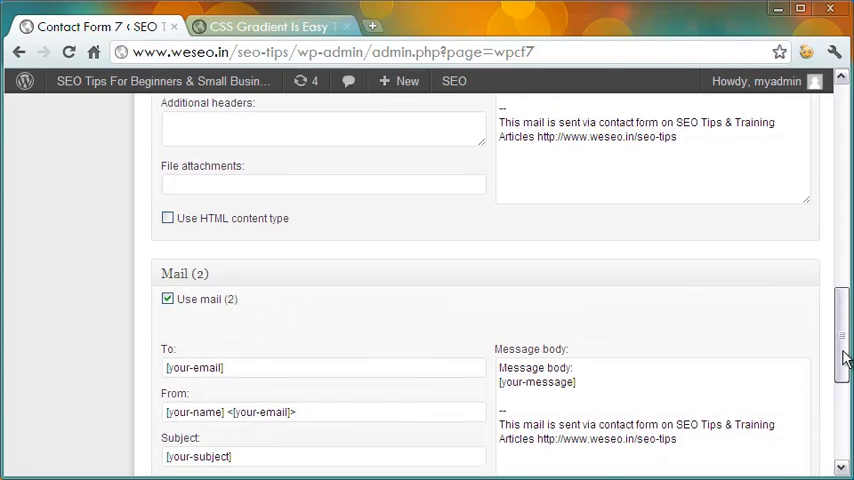
Step: Expand the form's Messages settings panel further down the page
scroll("down", 3)
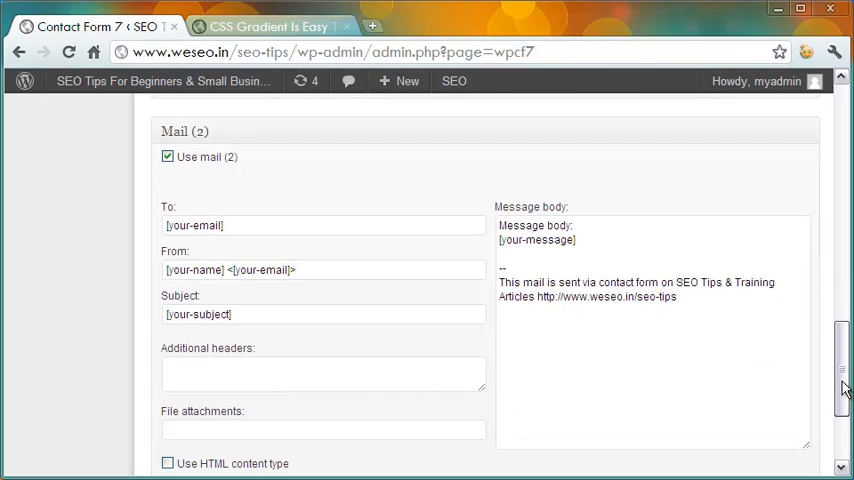
scroll("down", 3)
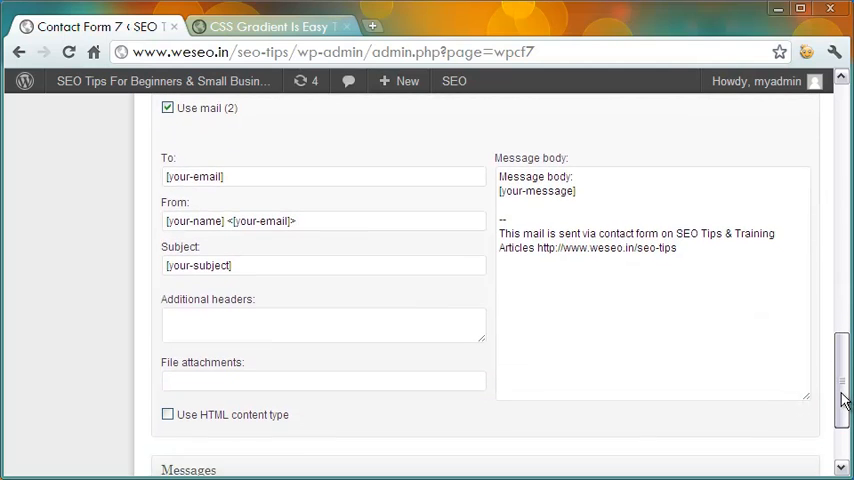
scroll("down", 3)
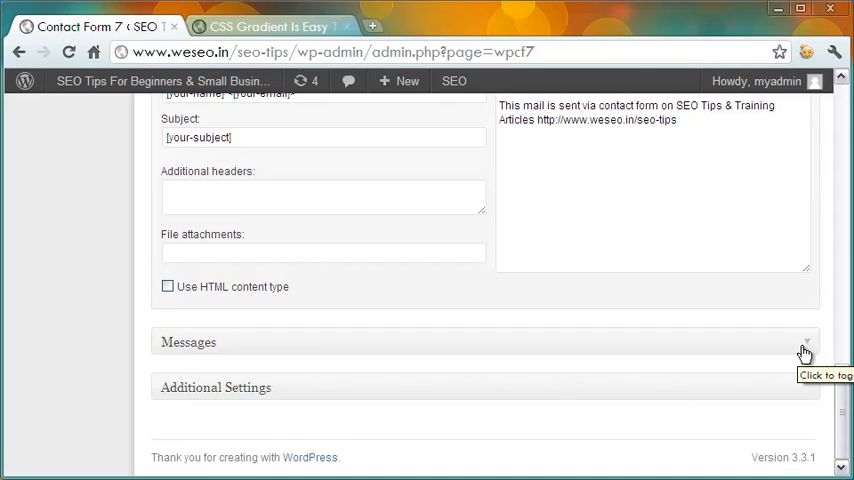
left_click(804, 342)
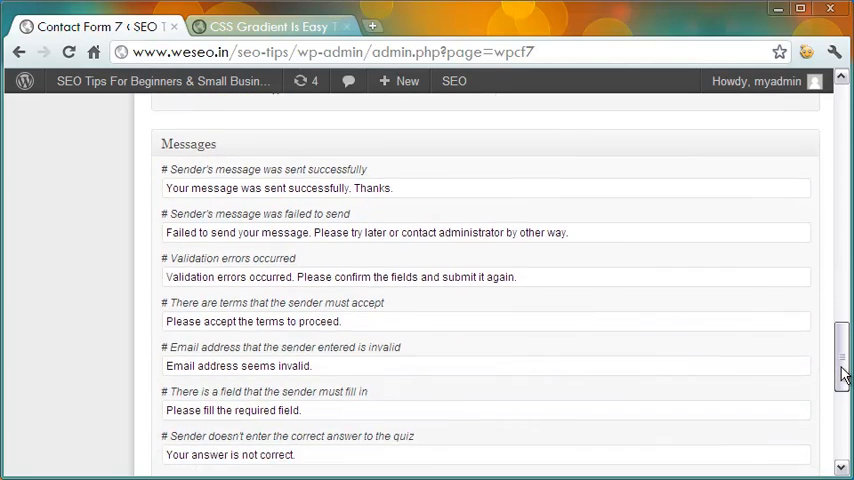
Step: Edit the 'message was sent successfully' text so it ends with 'Thank you'
scroll("down", 3)
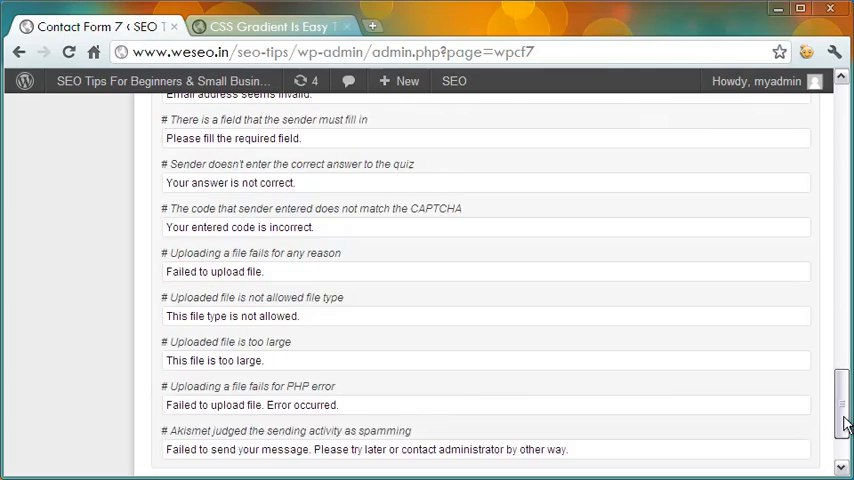
scroll("up", 3)
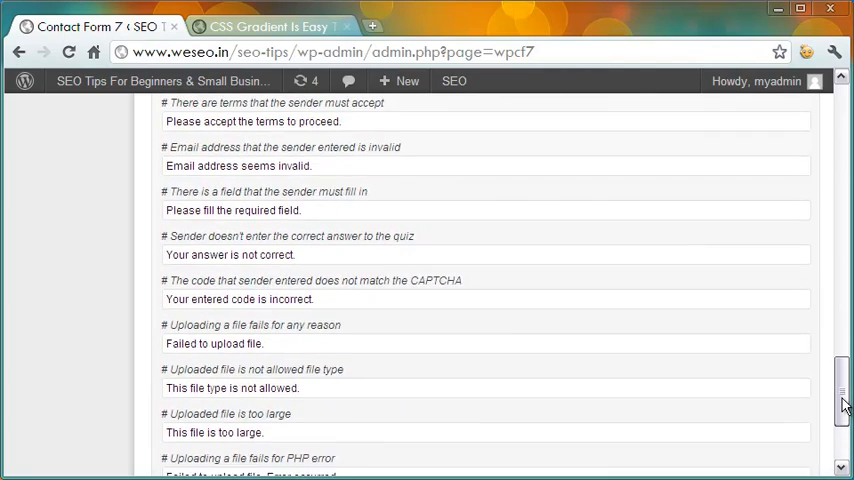
scroll("up", 3)
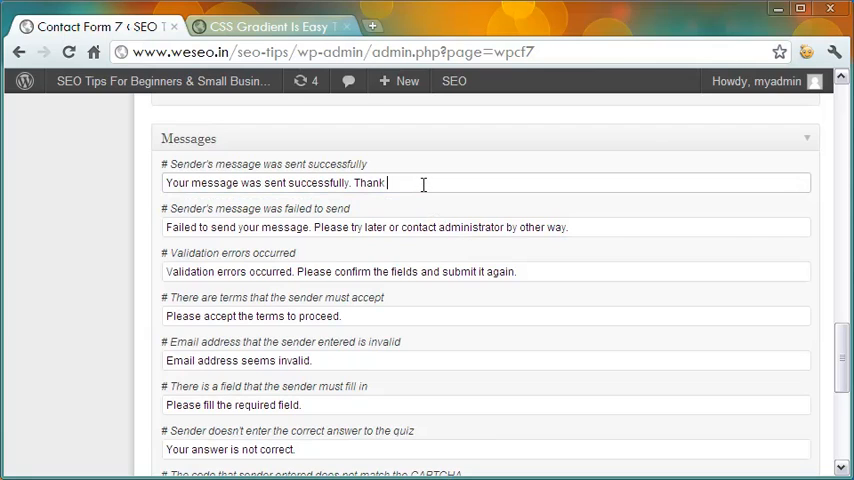
type("you")
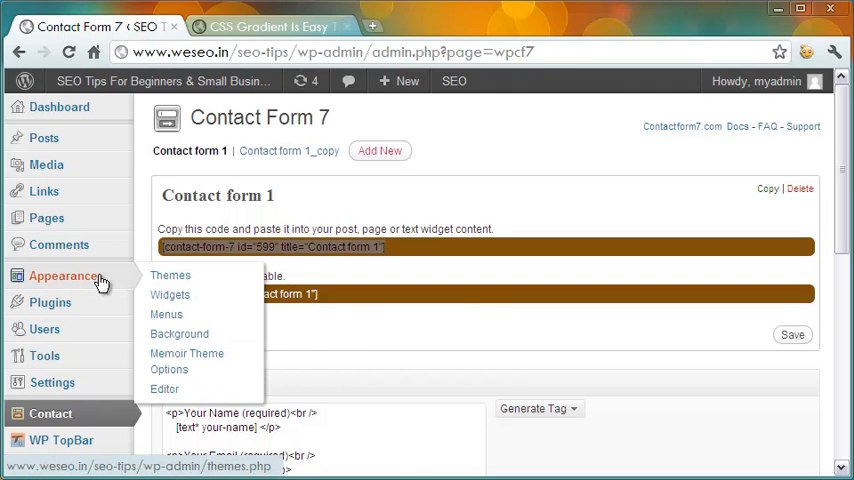
Step: Add a Text widget to the blog sidebar from Appearance > Widgets
left_click(170, 294)
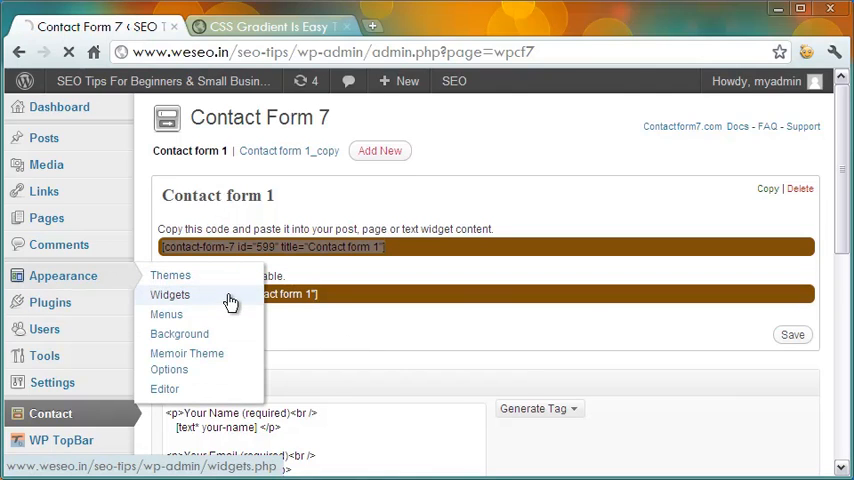
left_click(170, 294)
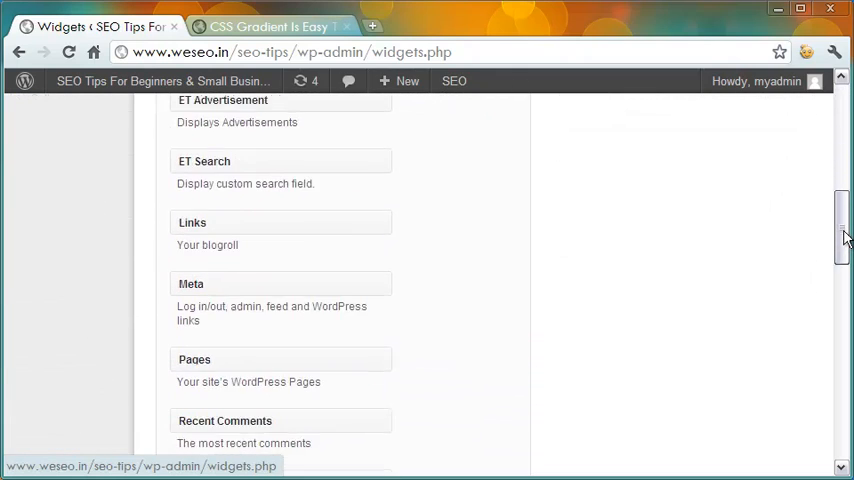
scroll("down", 3)
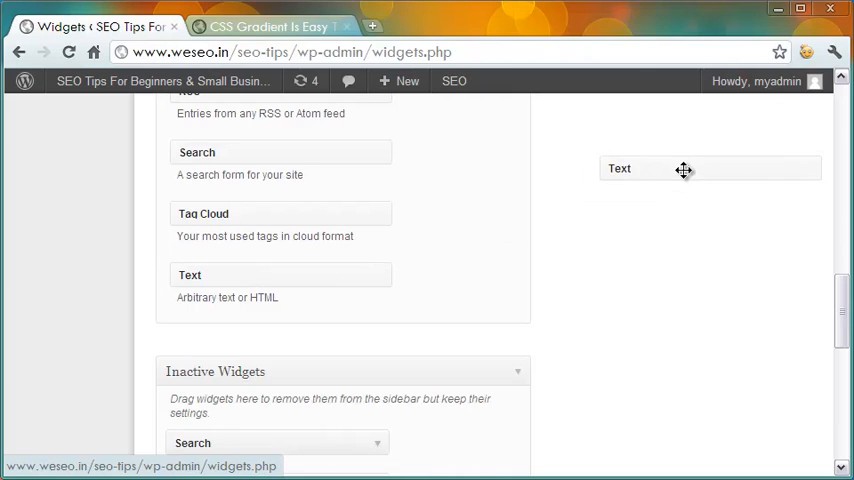
left_click_drag(684, 168, 718, 100)
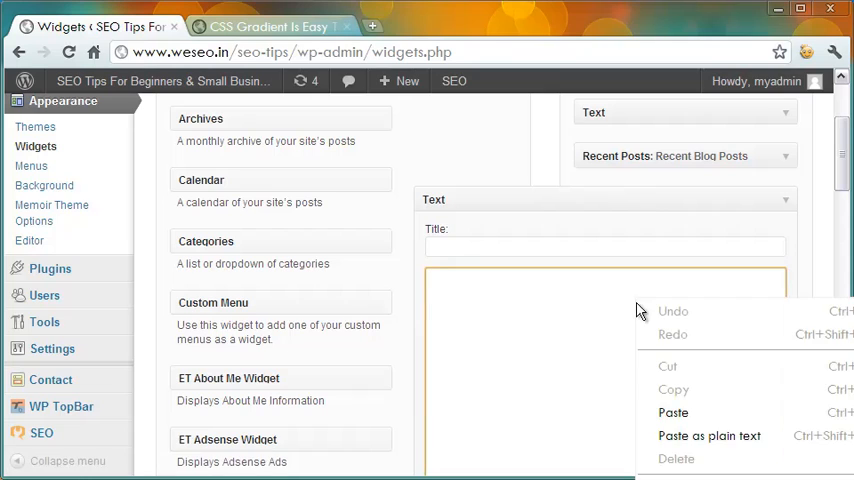
Step: Paste the Contact form 1 shortcode into the Text widget and go to the live blog article
left_click(672, 412)
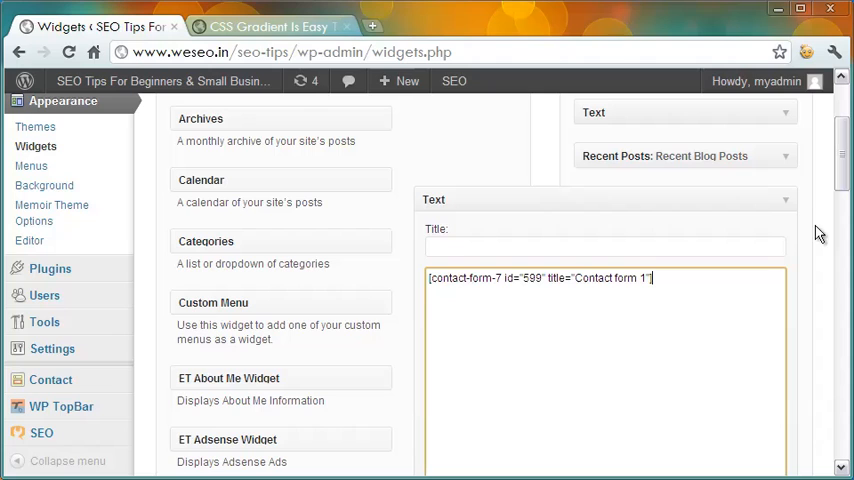
scroll("down", 3)
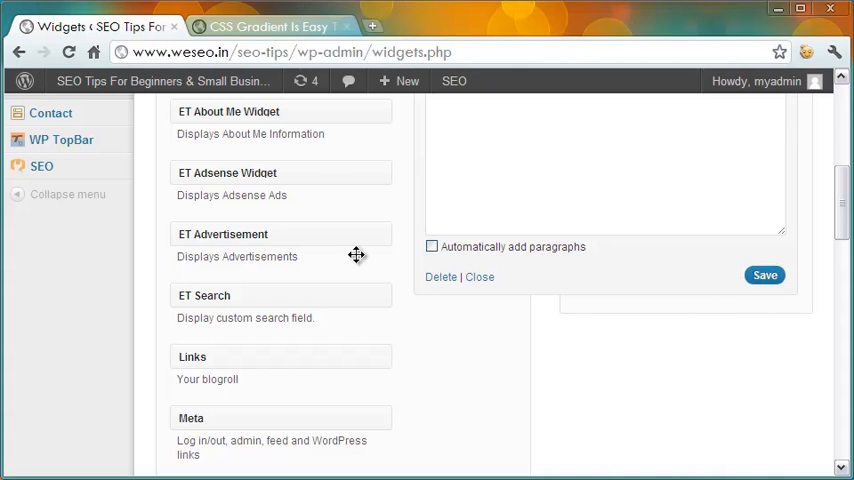
left_click(264, 26)
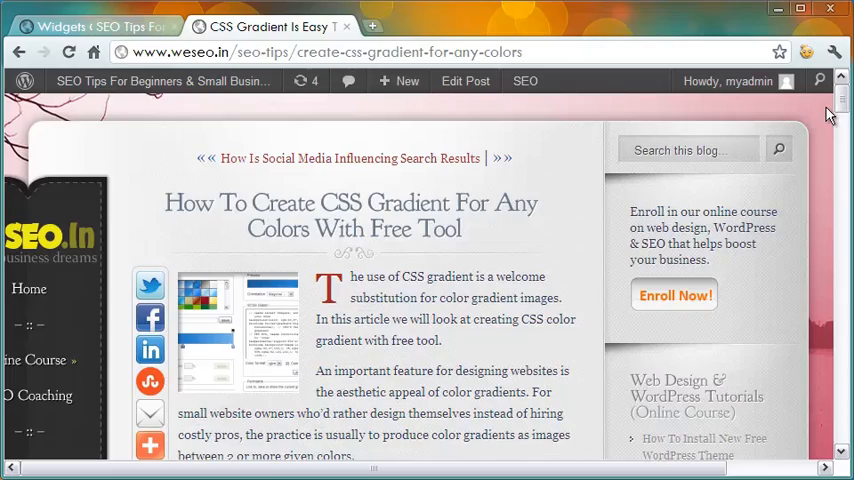
Step: Reach the Form template with its markup wrapped in a 170px-wide div with hidden overflow
scroll("down", 3)
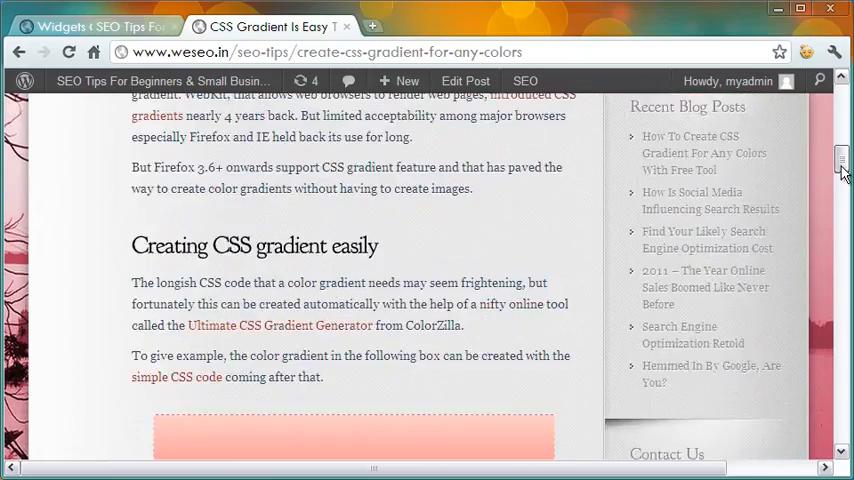
scroll("down", 3)
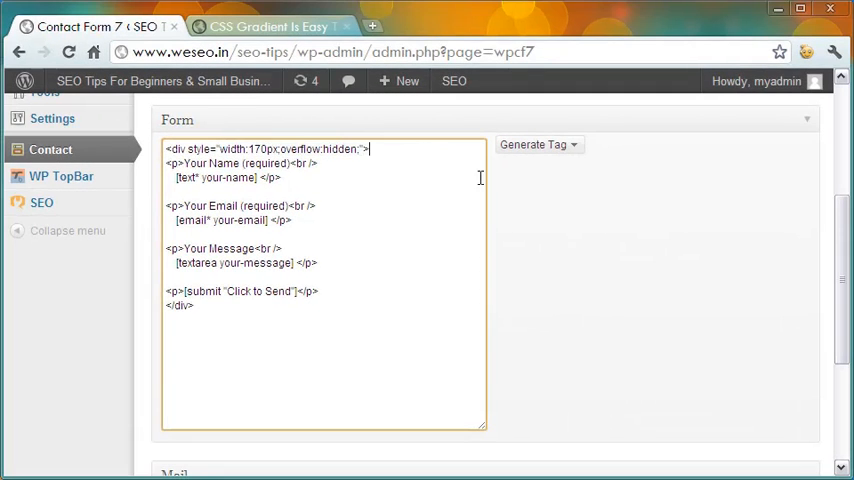
Step: Save the narrowed form template and reload the live post to confirm the form fits the sidebar
scroll("down", 3)
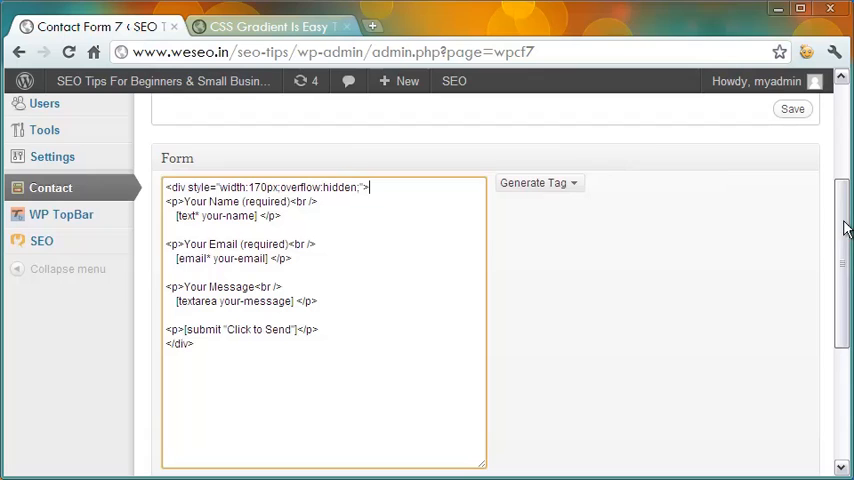
left_click(792, 108)
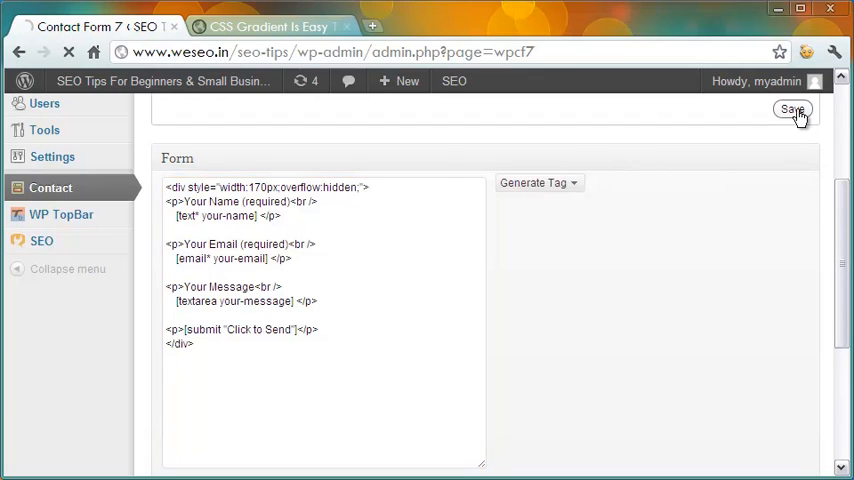
left_click(270, 24)
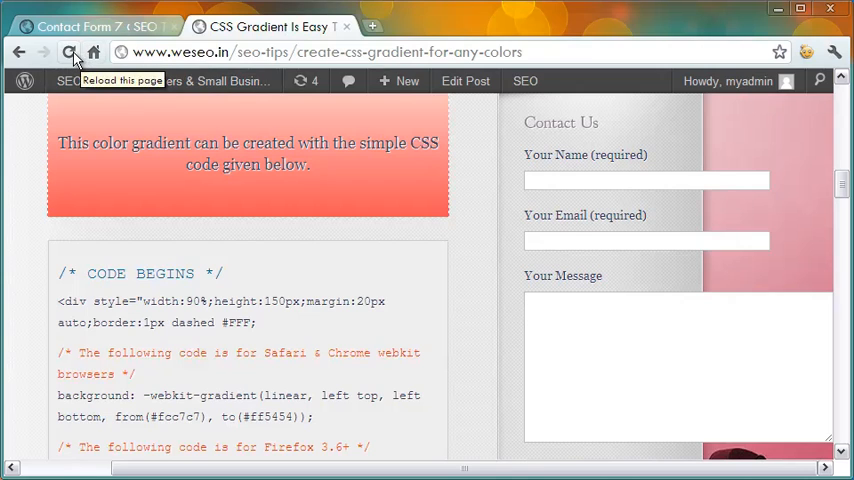
left_click(70, 52)
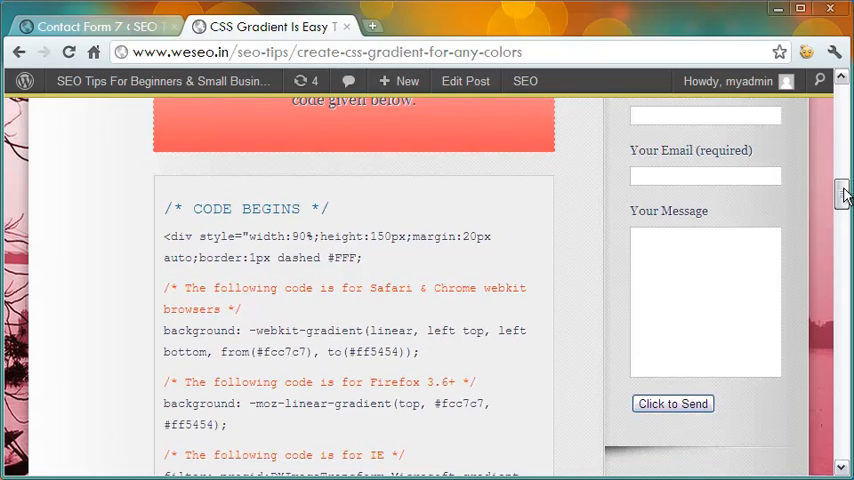
scroll("down", 3)
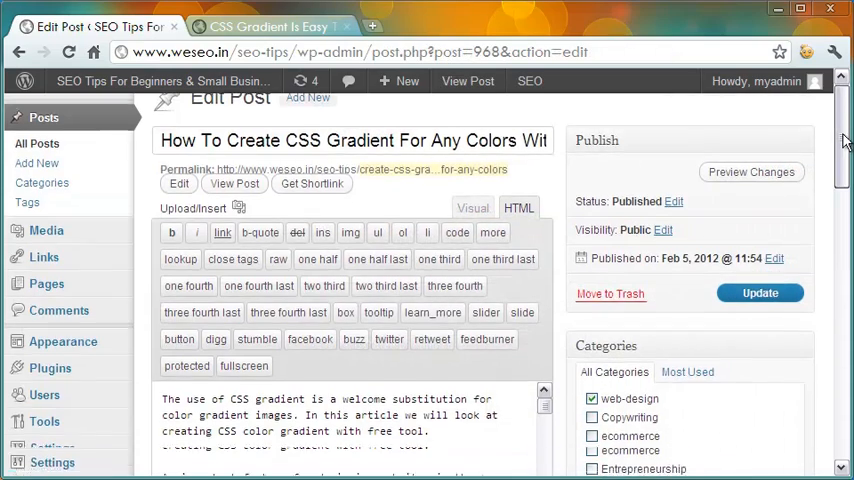
Step: Highlight the [contact-form-7 id="1006"] shortcode in the post HTML and view the published post
scroll("down", 3)
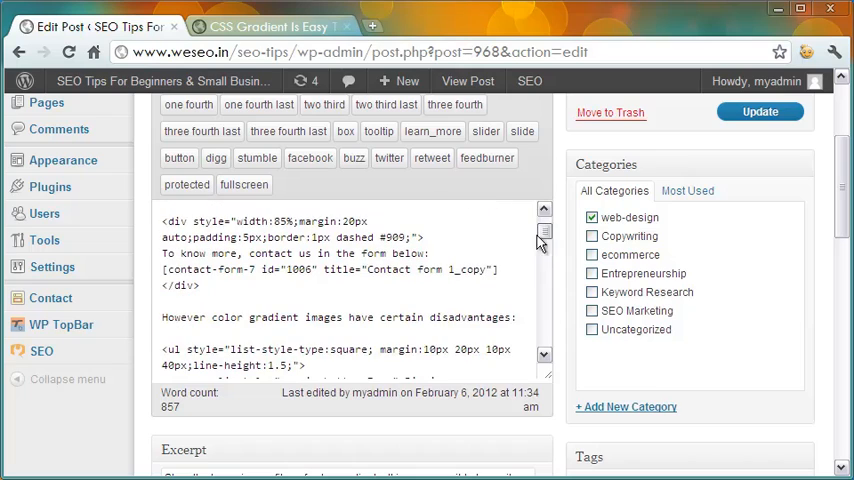
double_click(184, 268)
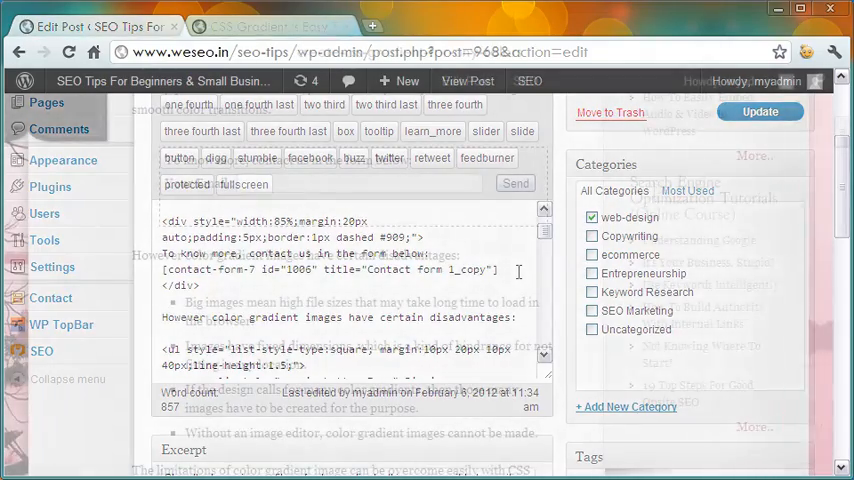
left_click(256, 26)
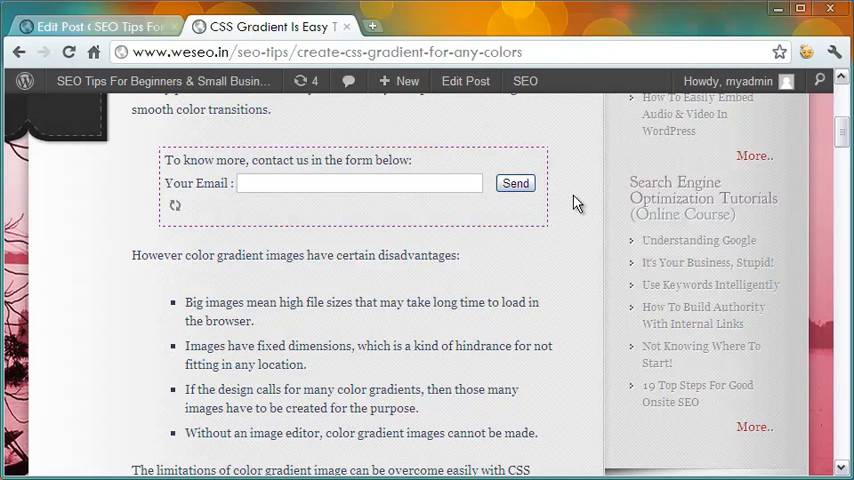
Step: Submit the post's form empty to see validation, then send it with an email address filled in
left_click(516, 184)
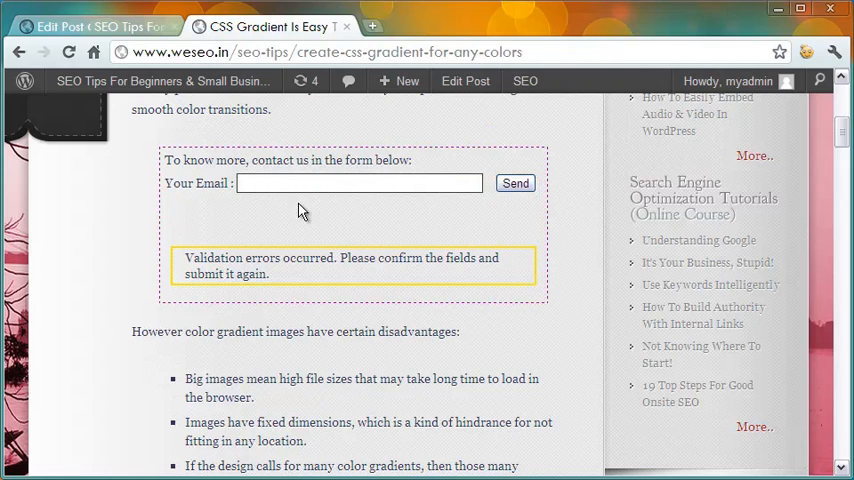
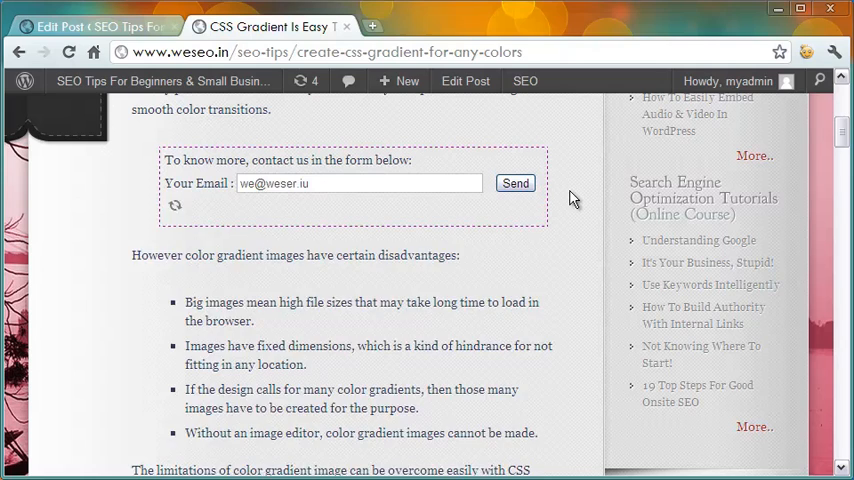
left_click(516, 184)
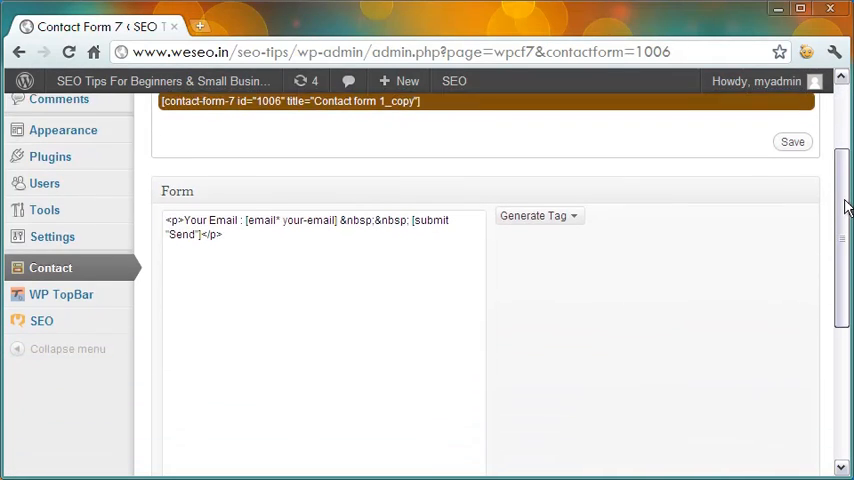
Step: Generate a CAPTCHA tag via Generate Tag, revealing its image code, input field settings and plugin note
scroll("down", 3)
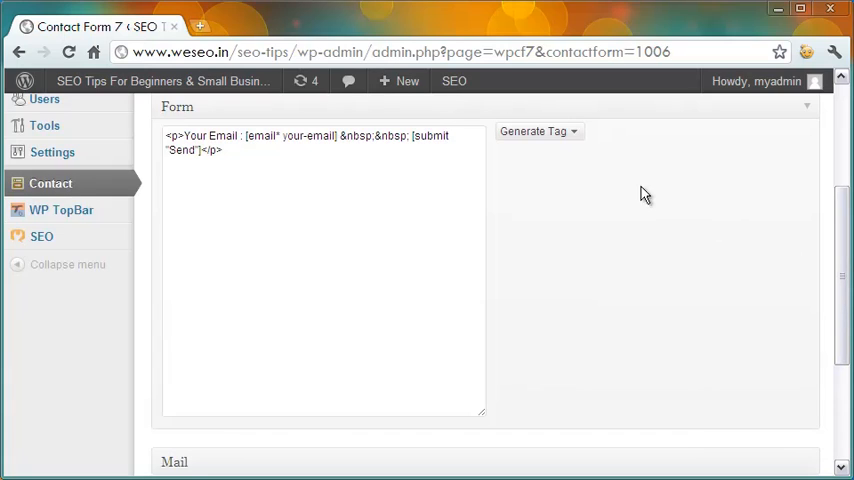
left_click(538, 132)
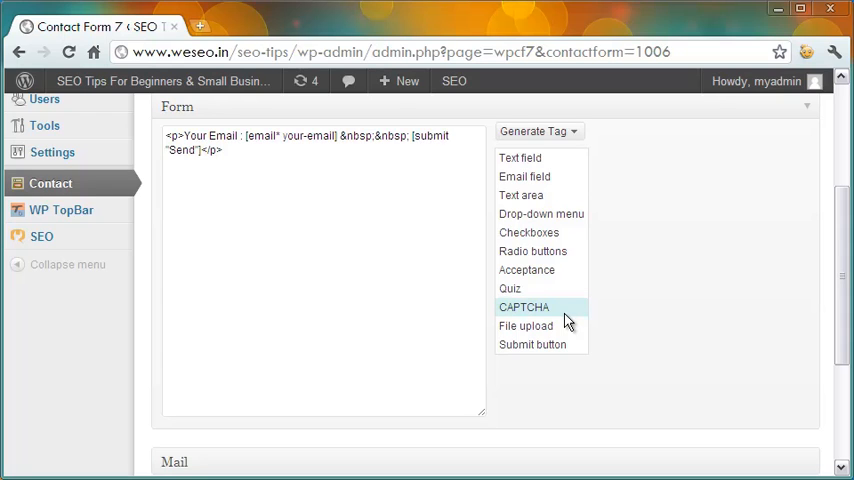
left_click(524, 308)
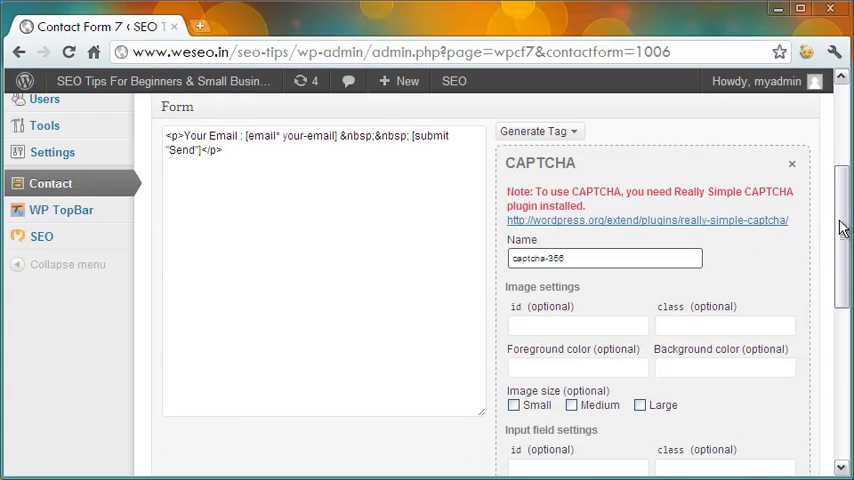
scroll("down", 3)
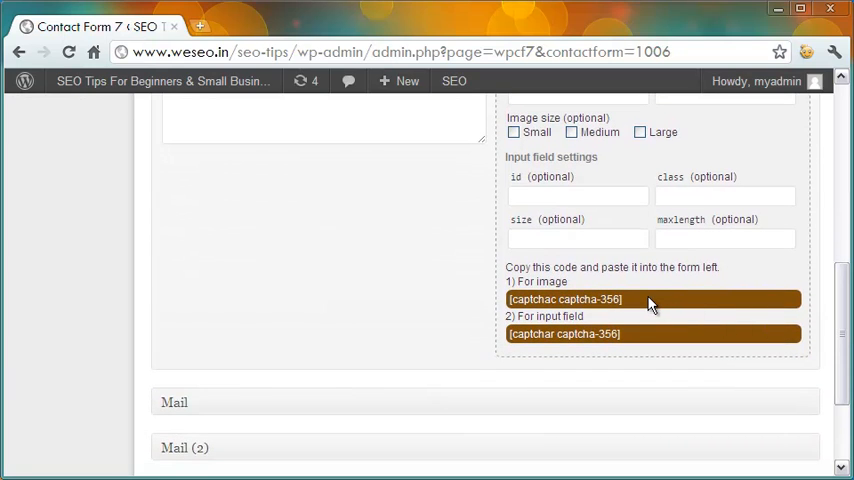
double_click(564, 334)
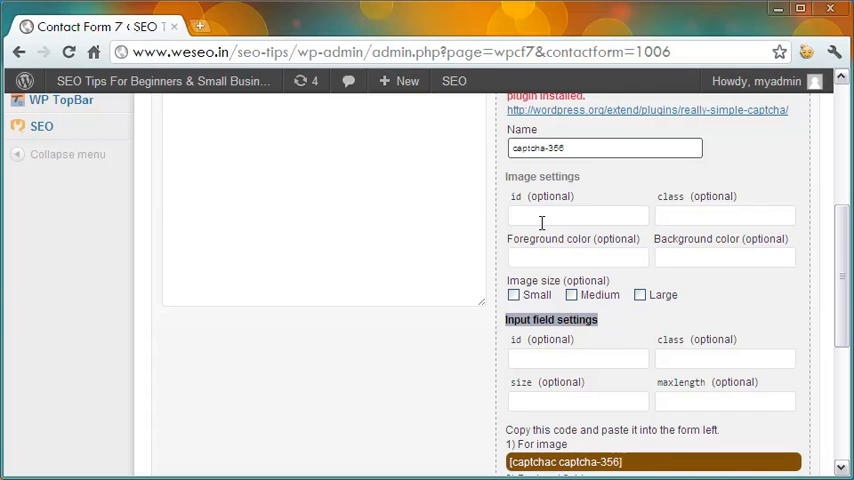
double_click(544, 176)
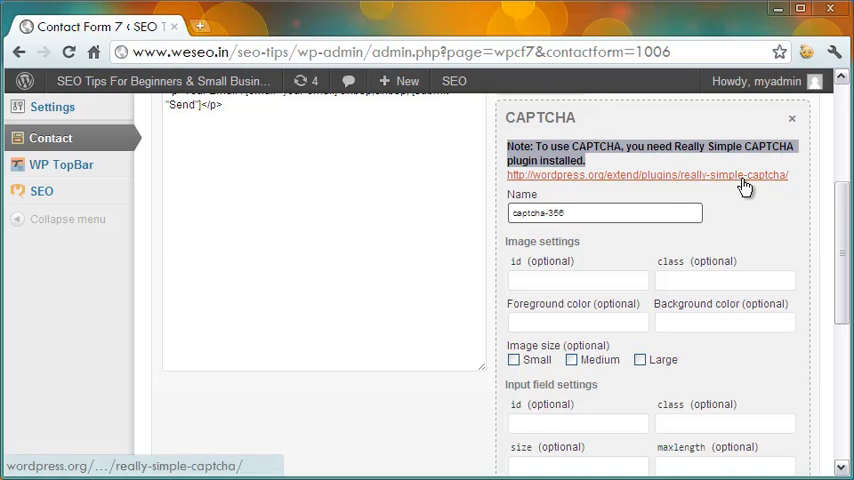
Step: Follow the really-simple-captcha link to the plugin's WordPress.org page and review its description and download details
left_click(648, 176)
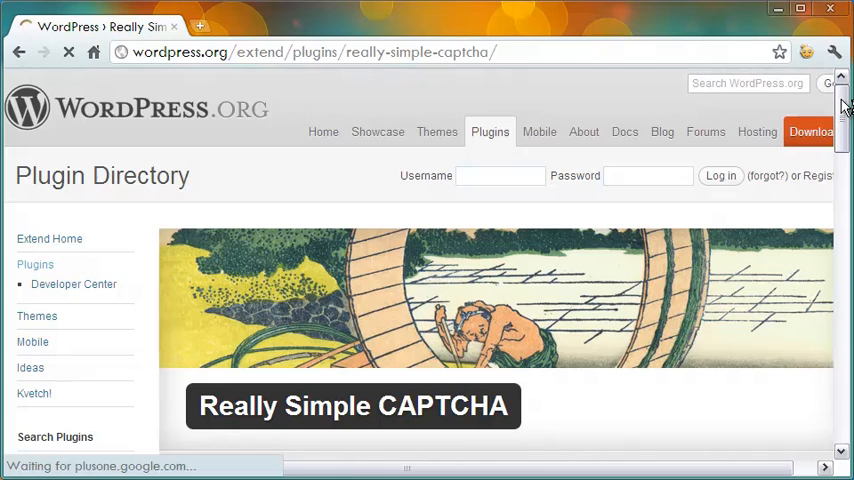
scroll("down", 3)
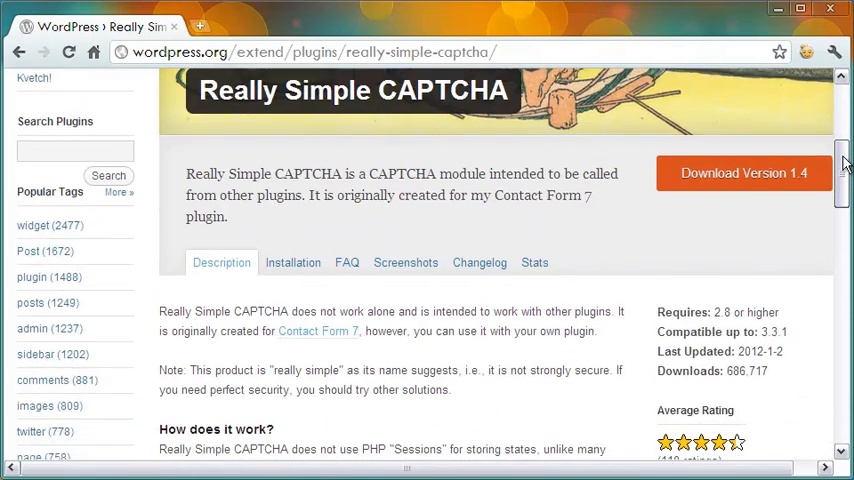
scroll("down", 3)
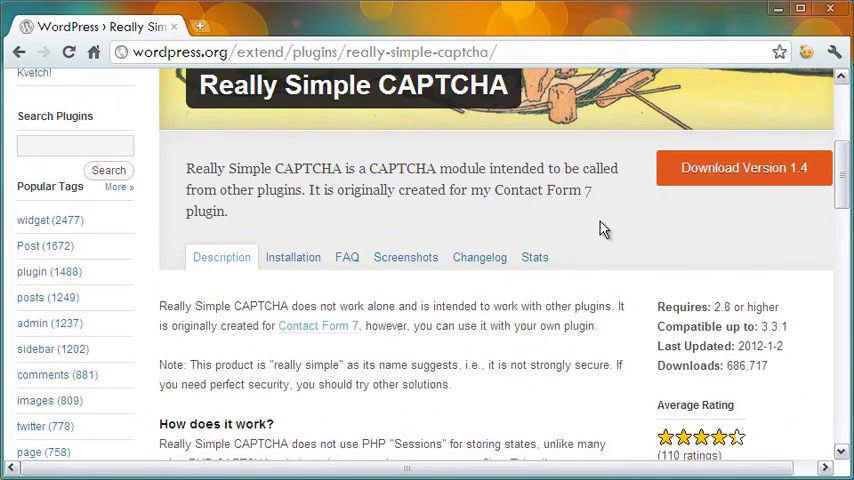